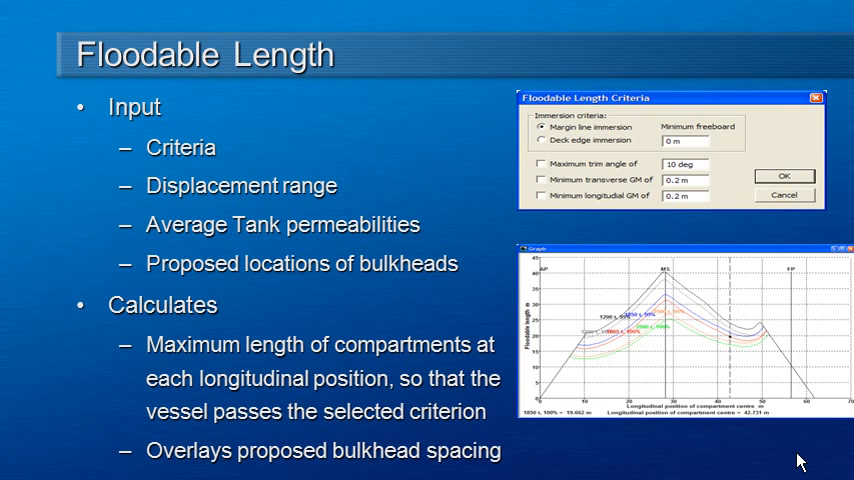
{"action": "mouse_move", "coordinate": [653, 416]}
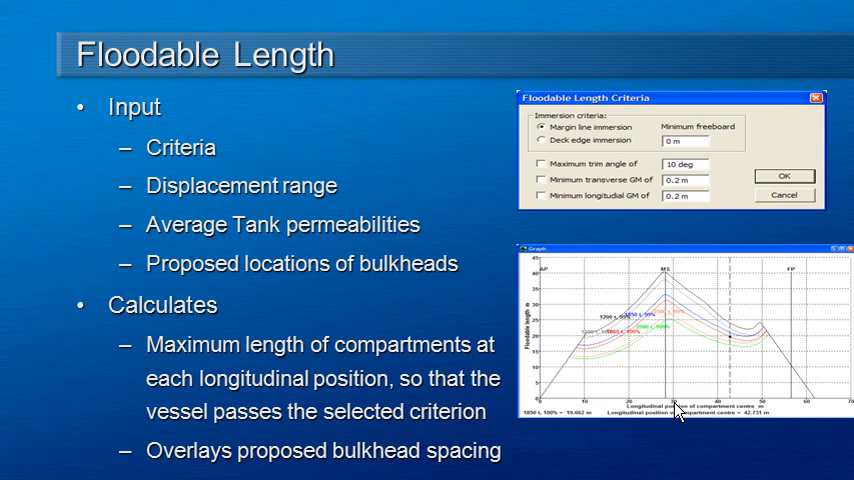
{"action": "mouse_move", "coordinate": [669, 437]}
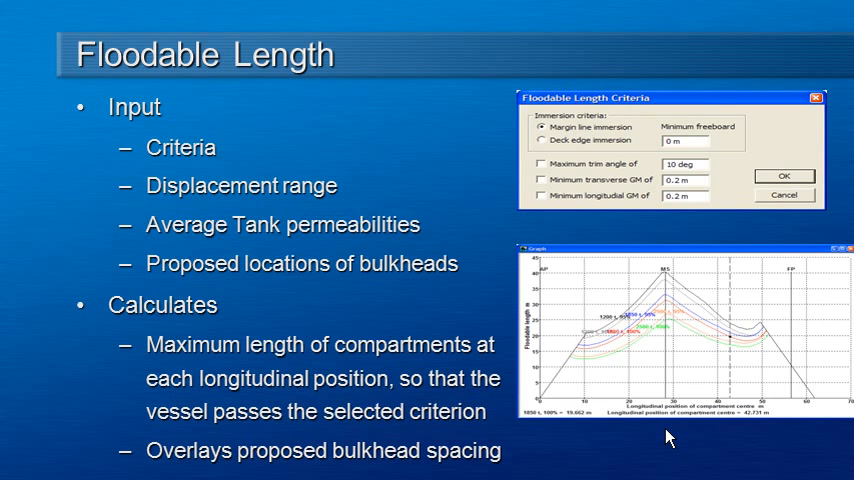
{"action": "mouse_move", "coordinate": [225, 152]}
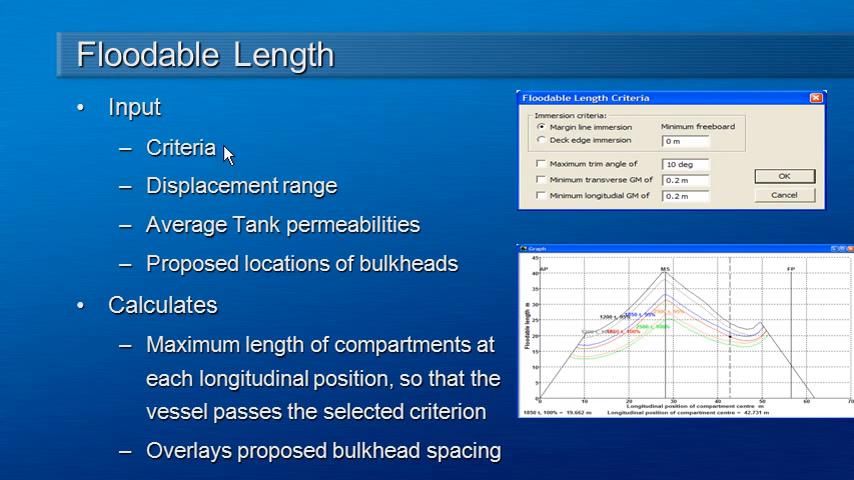
{"action": "mouse_move", "coordinate": [256, 151]}
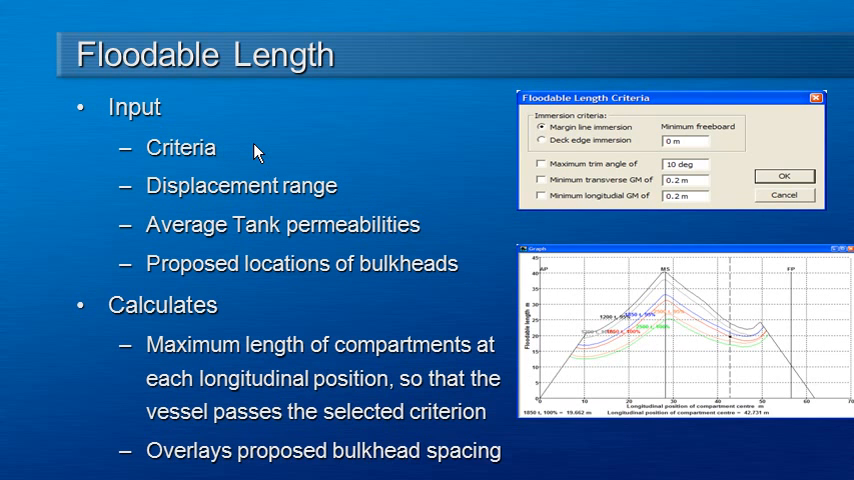
{"action": "mouse_move", "coordinate": [356, 192]}
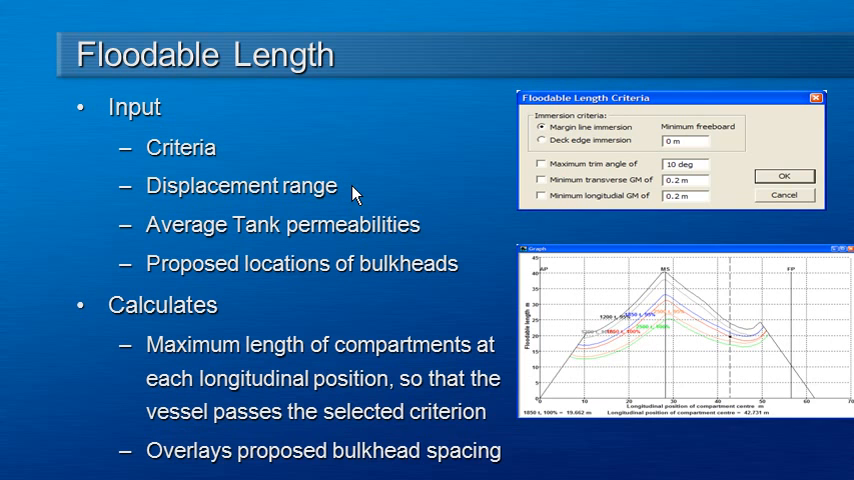
{"action": "mouse_move", "coordinate": [440, 232]}
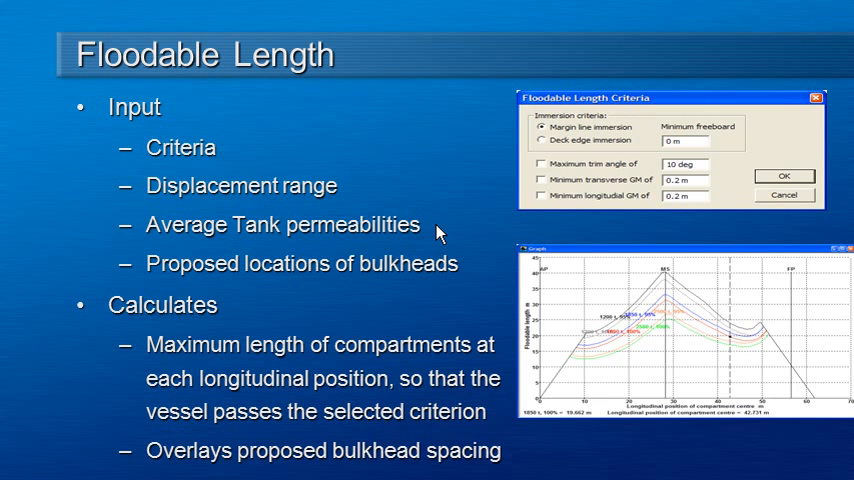
{"action": "mouse_move", "coordinate": [470, 276]}
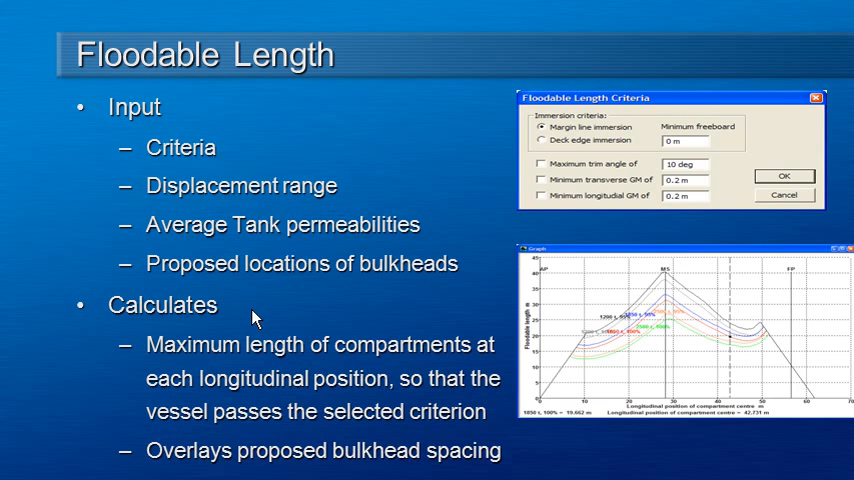
{"action": "mouse_move", "coordinate": [245, 311]}
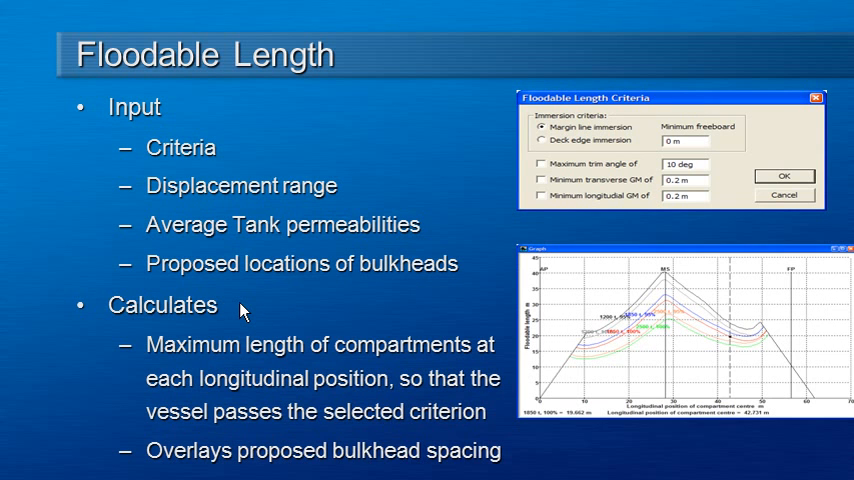
{"action": "mouse_move", "coordinate": [333, 357]}
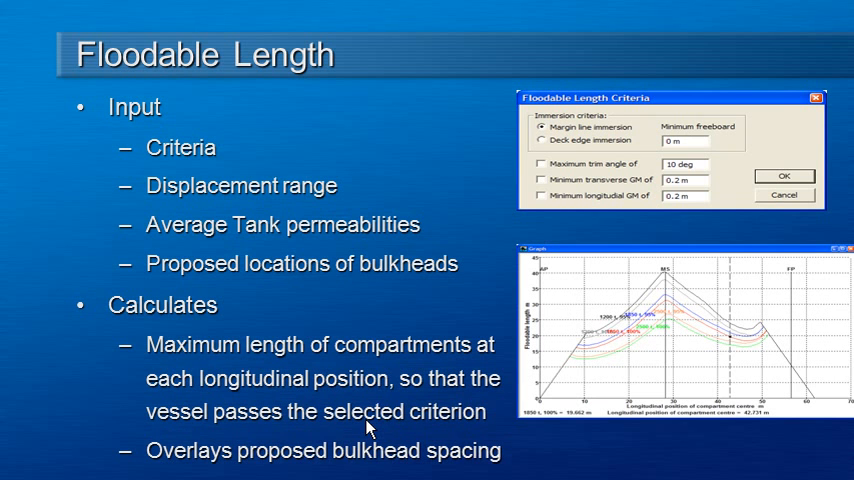
{"action": "mouse_move", "coordinate": [340, 470]}
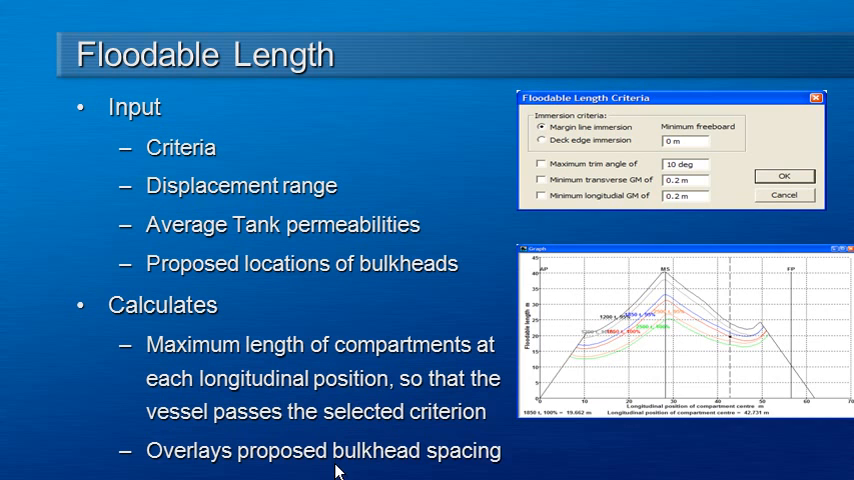
{"action": "mouse_move", "coordinate": [644, 435]}
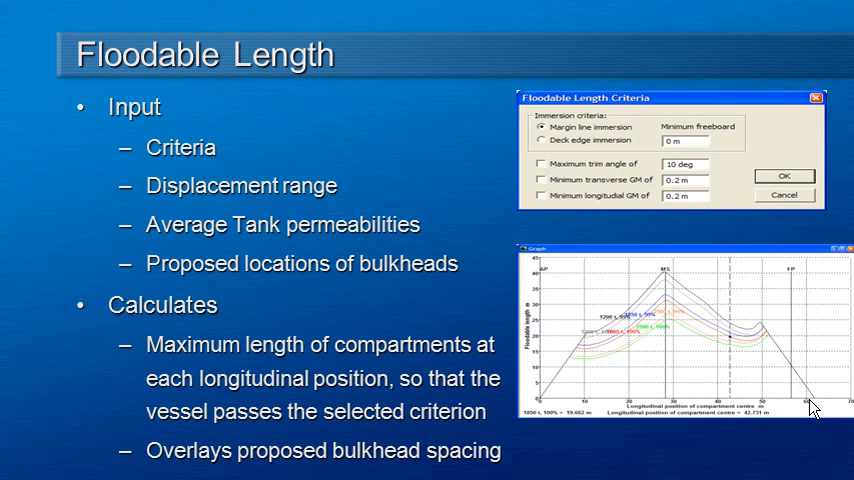
{"action": "mouse_move", "coordinate": [800, 410]}
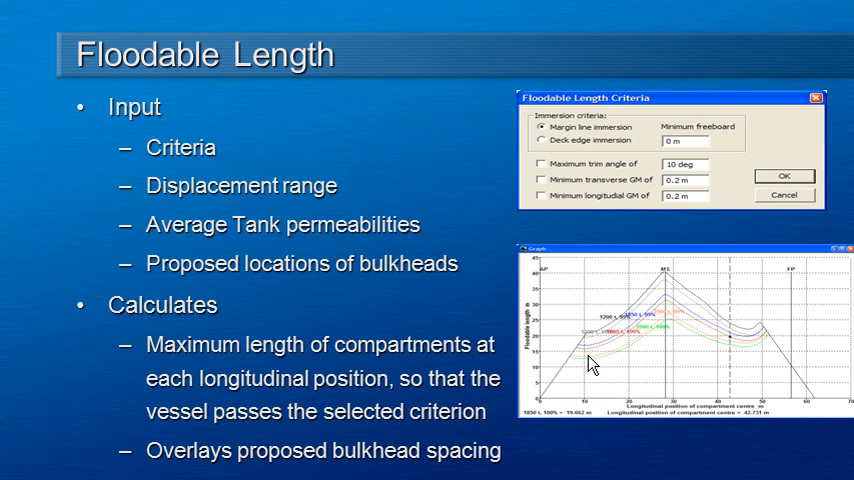
{"action": "mouse_move", "coordinate": [588, 360]}
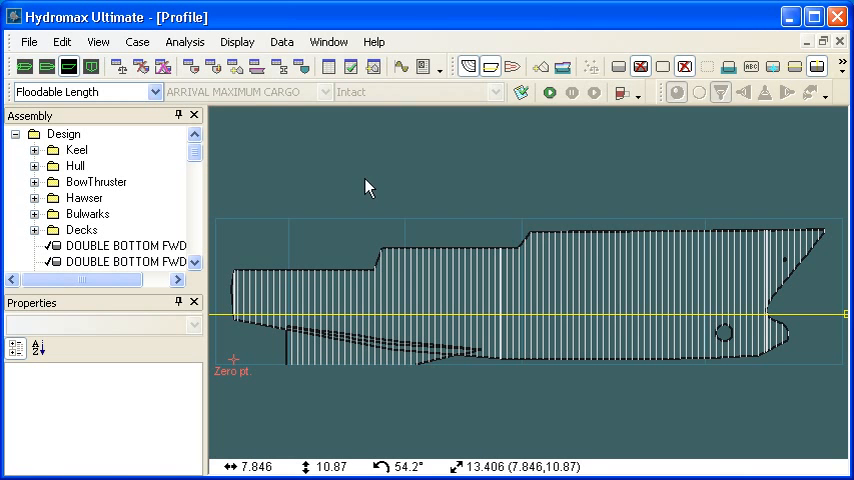
Step: Open the Displacement Range settings for 300 t to 500 t in 100 t steps
{"action": "left_click", "coordinate": [184, 41]}
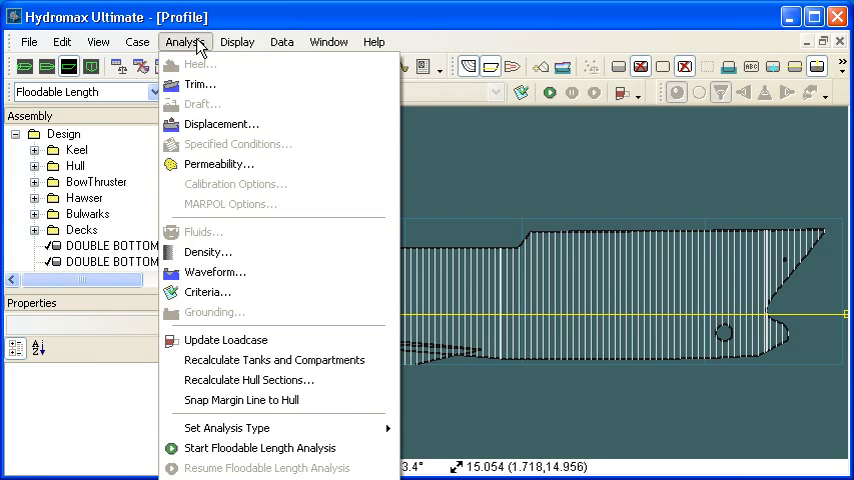
{"action": "left_click", "coordinate": [200, 84]}
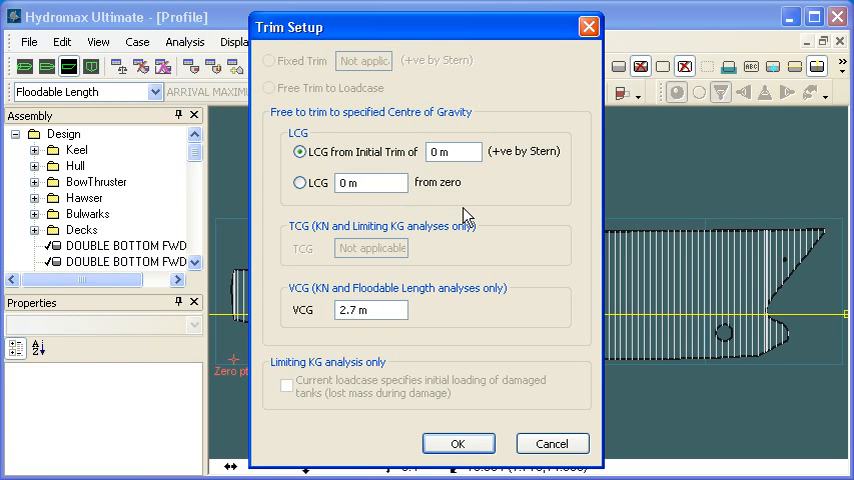
{"action": "mouse_move", "coordinate": [470, 228]}
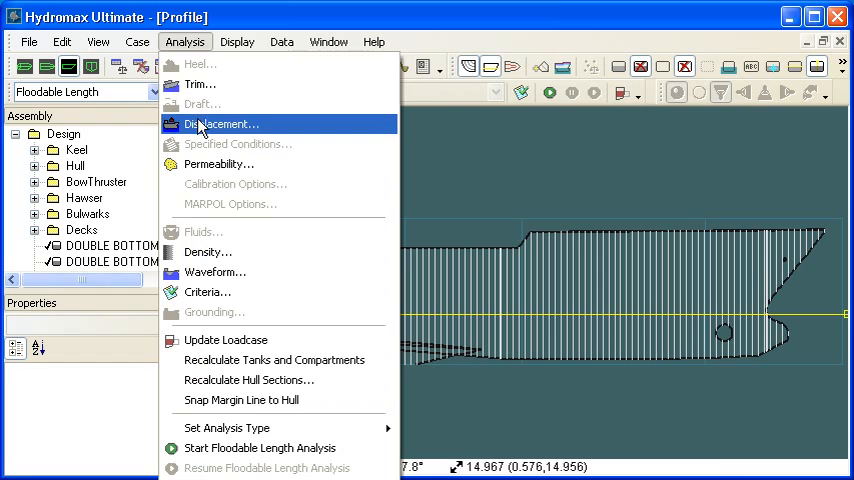
{"action": "left_click", "coordinate": [221, 123]}
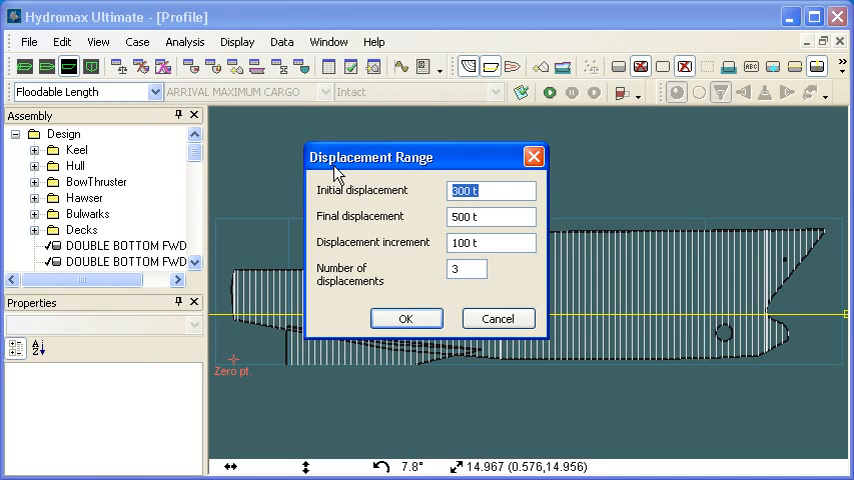
{"action": "mouse_move", "coordinate": [492, 208]}
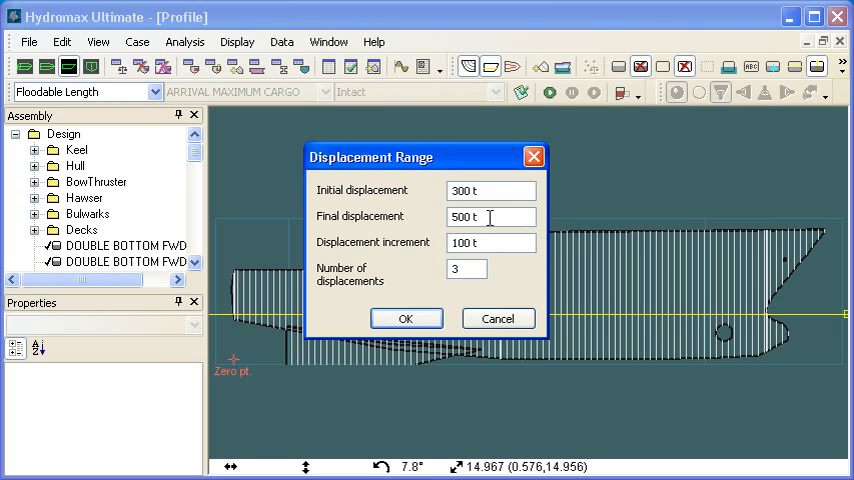
{"action": "mouse_move", "coordinate": [497, 235]}
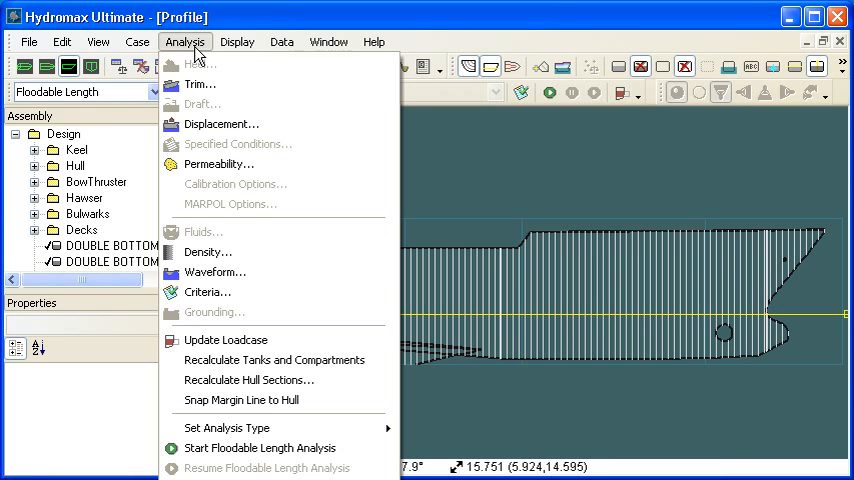
{"action": "mouse_move", "coordinate": [207, 292]}
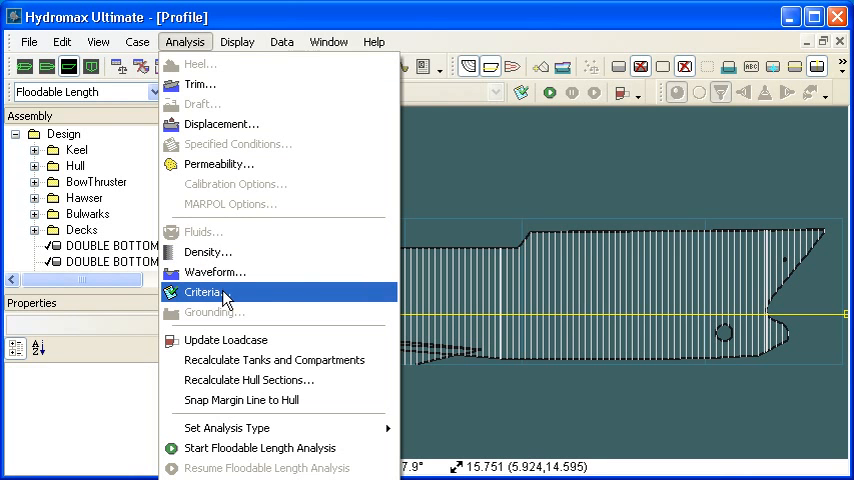
Step: Apply margin line immersion criteria with 10 deg maximum trim and 0.2 m GM limits
{"action": "left_click", "coordinate": [203, 292]}
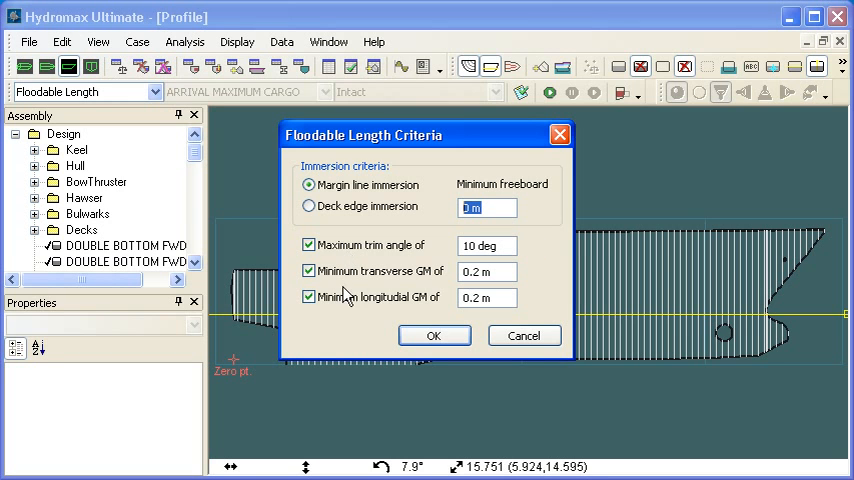
{"action": "mouse_move", "coordinate": [347, 326]}
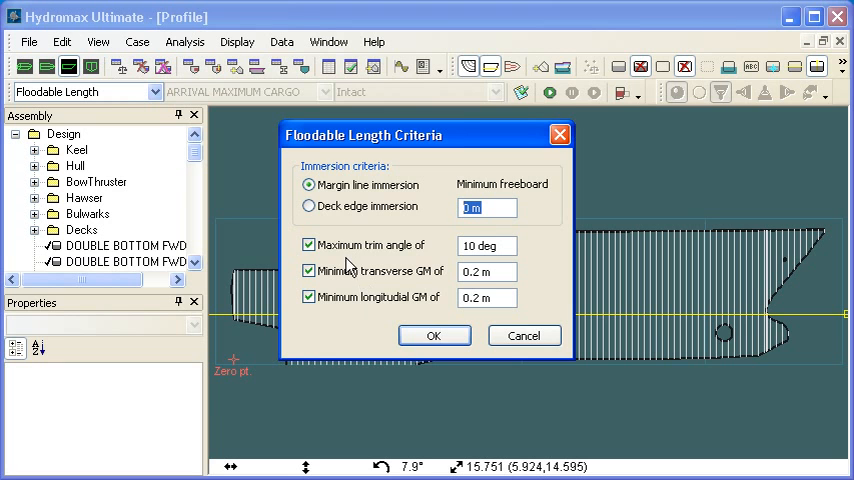
{"action": "mouse_move", "coordinate": [370, 293]}
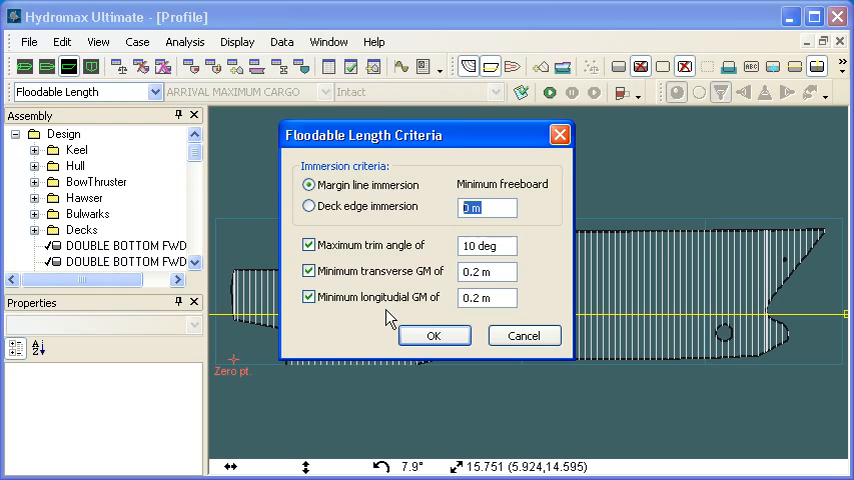
{"action": "left_click", "coordinate": [434, 335]}
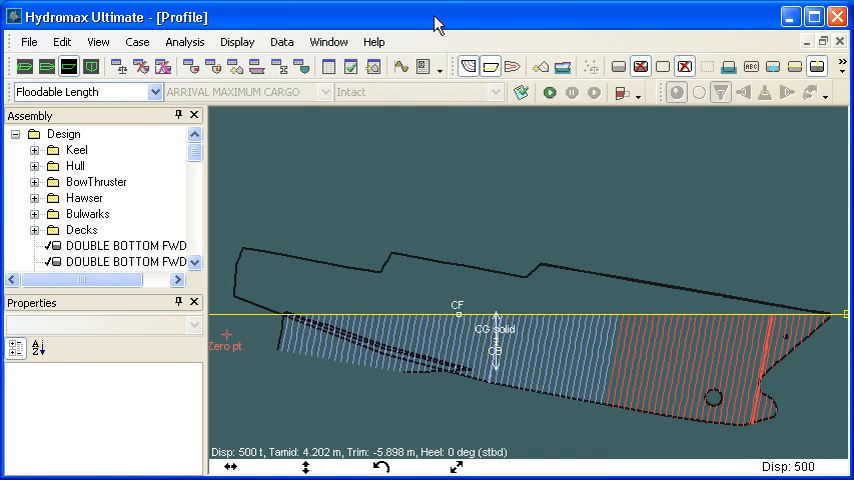
Step: Switch to the Graph window once the floodable length run completes
{"action": "left_click", "coordinate": [400, 67]}
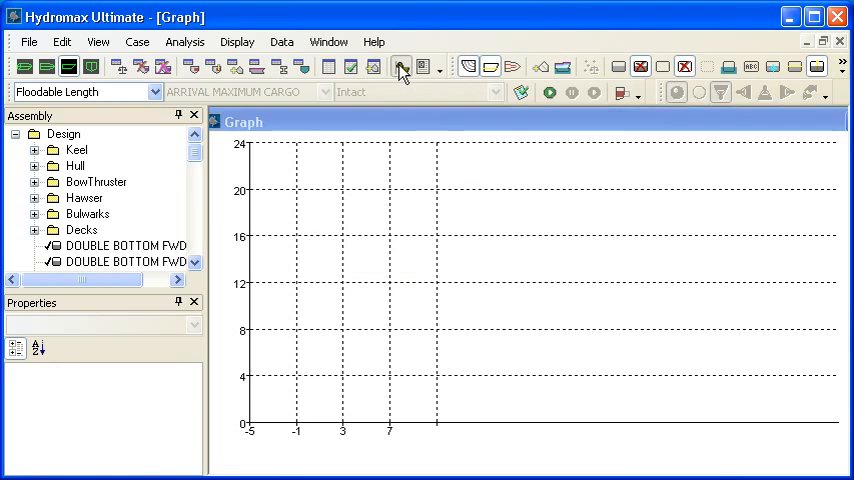
Step: Display the 300 t, 400 t and 500 t floodable length curves on the graph
{"action": "left_click", "coordinate": [400, 67]}
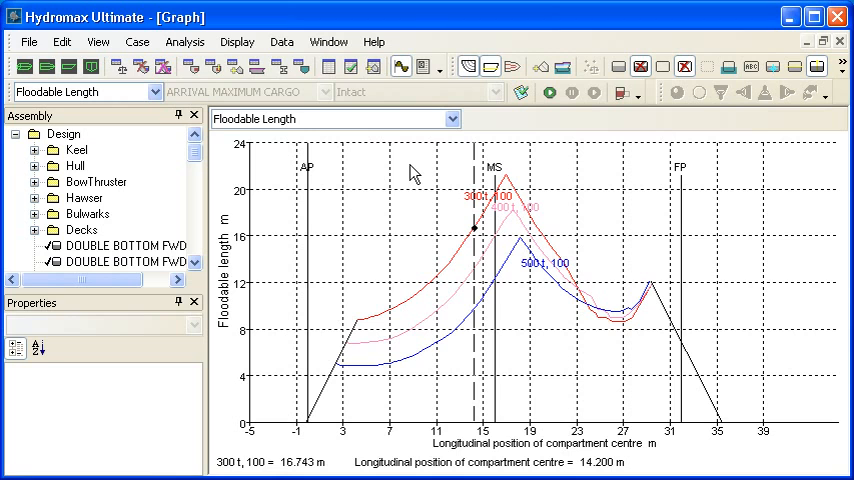
{"action": "mouse_move", "coordinate": [383, 327]}
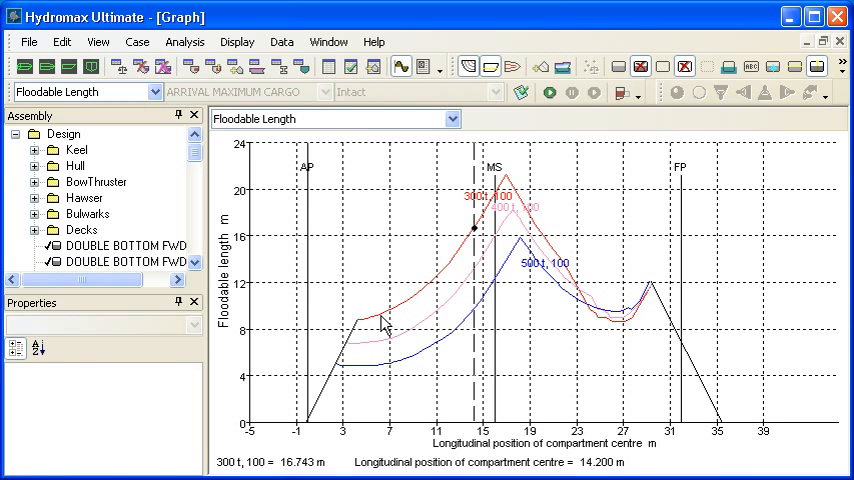
{"action": "mouse_move", "coordinate": [482, 368]}
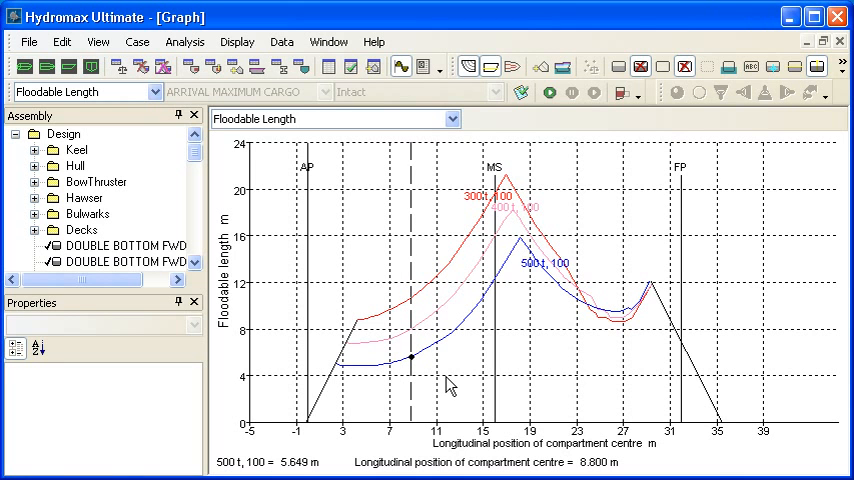
{"action": "mouse_move", "coordinate": [366, 331]}
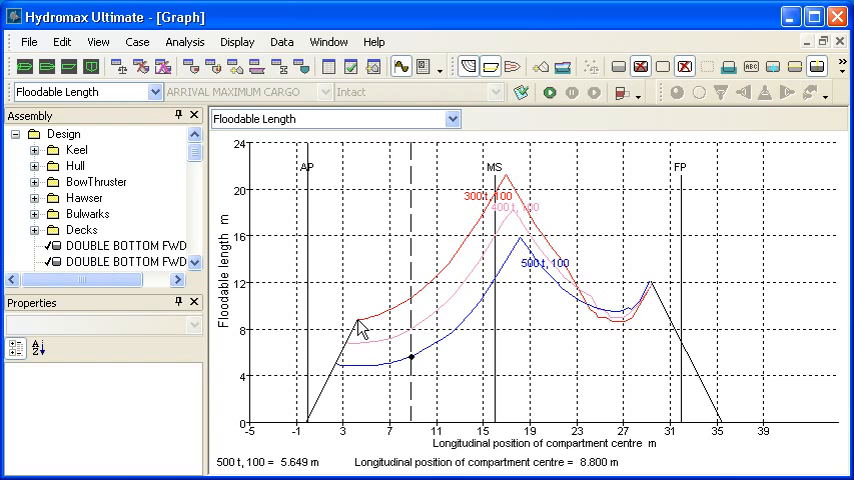
{"action": "mouse_move", "coordinate": [513, 210]}
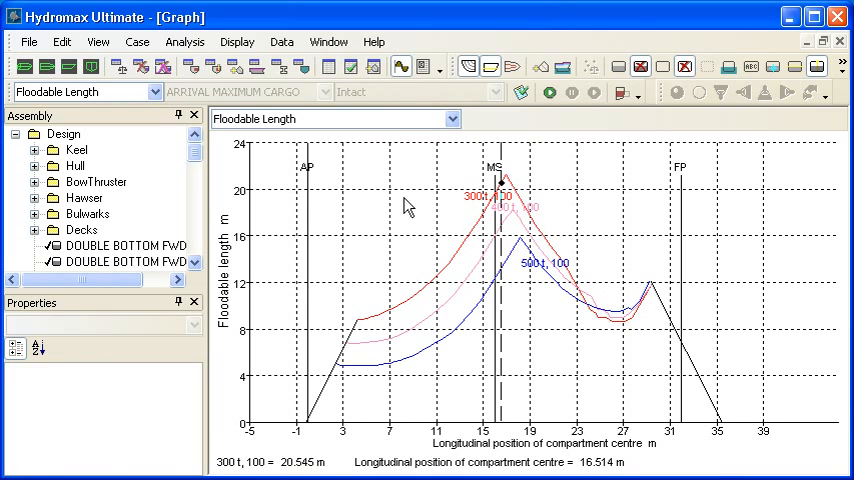
{"action": "left_click", "coordinate": [237, 41]}
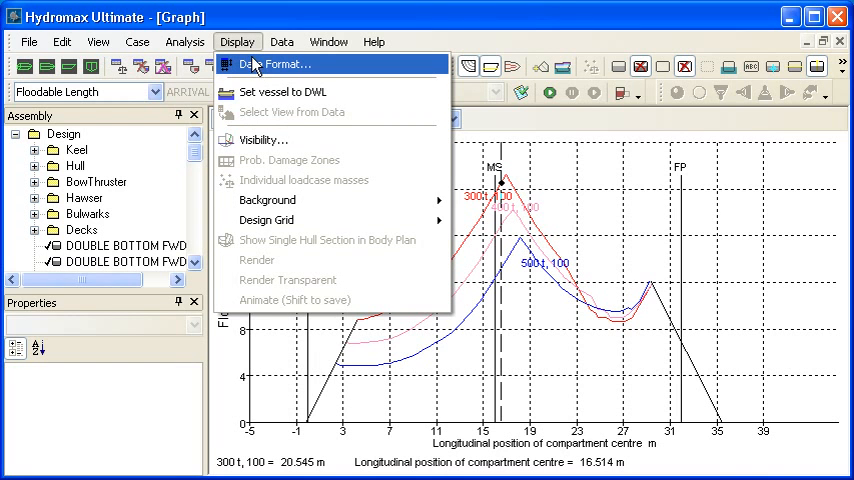
{"action": "left_click", "coordinate": [280, 64]}
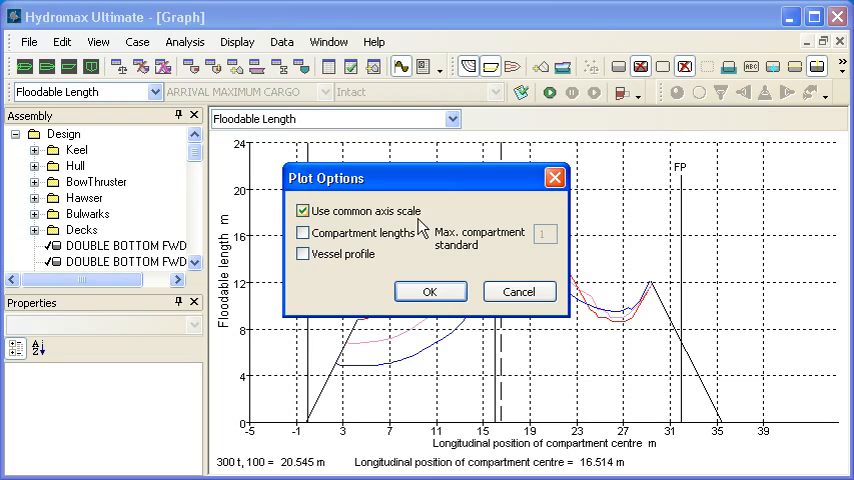
{"action": "left_click", "coordinate": [303, 233]}
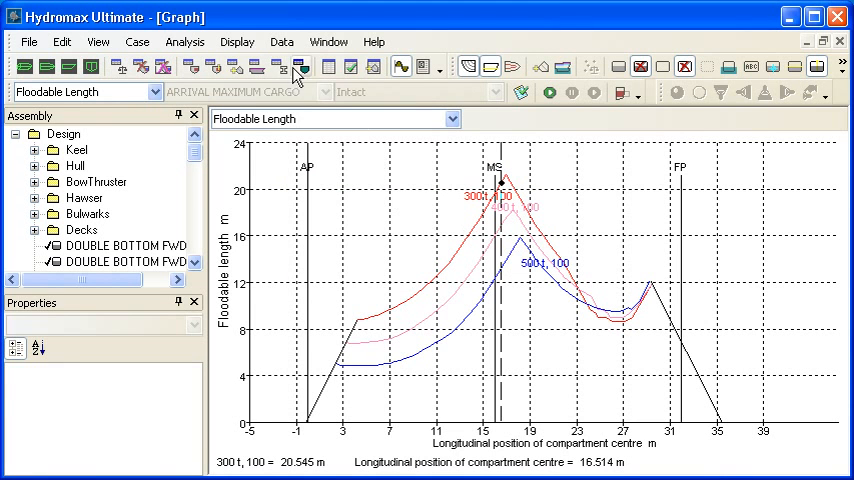
{"action": "mouse_move", "coordinate": [298, 67]}
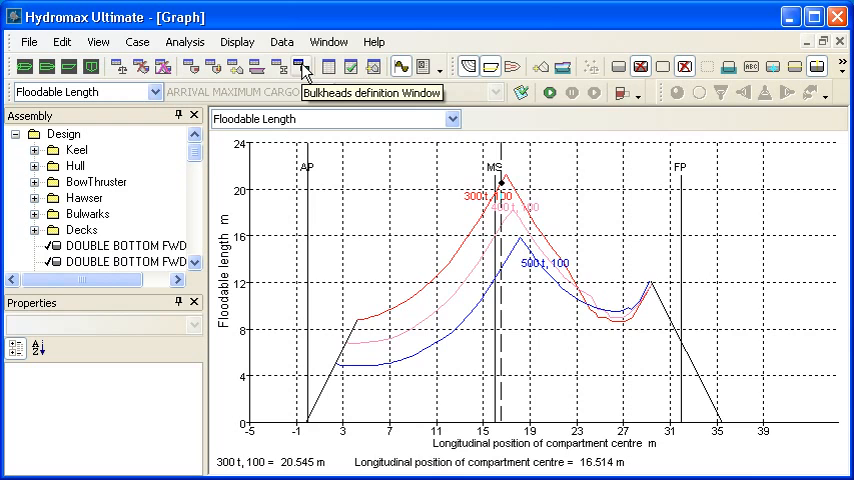
Step: Review bulkheads at 3, 10, 17 and 28 m and the profile, then open Plot Options
{"action": "left_click", "coordinate": [300, 67]}
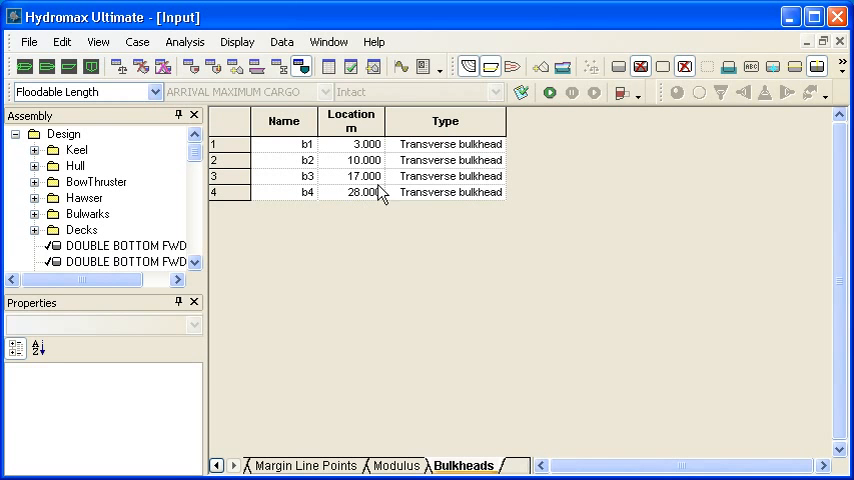
{"action": "left_click", "coordinate": [351, 160]}
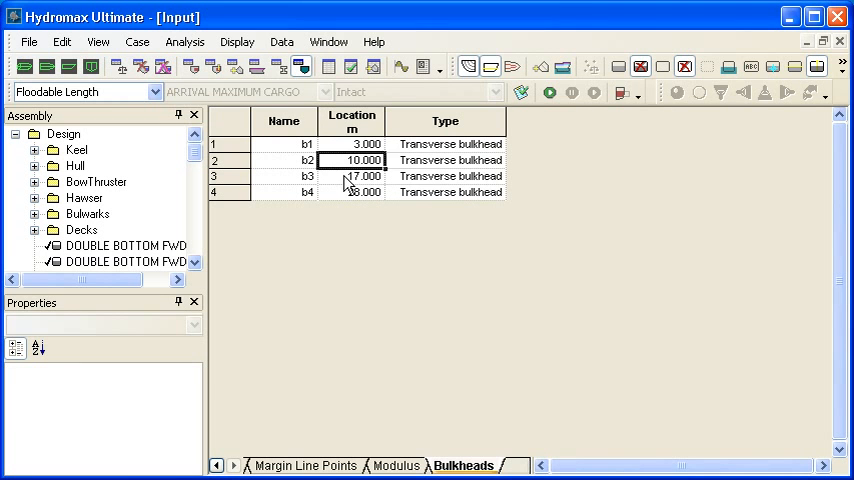
{"action": "left_click", "coordinate": [351, 192]}
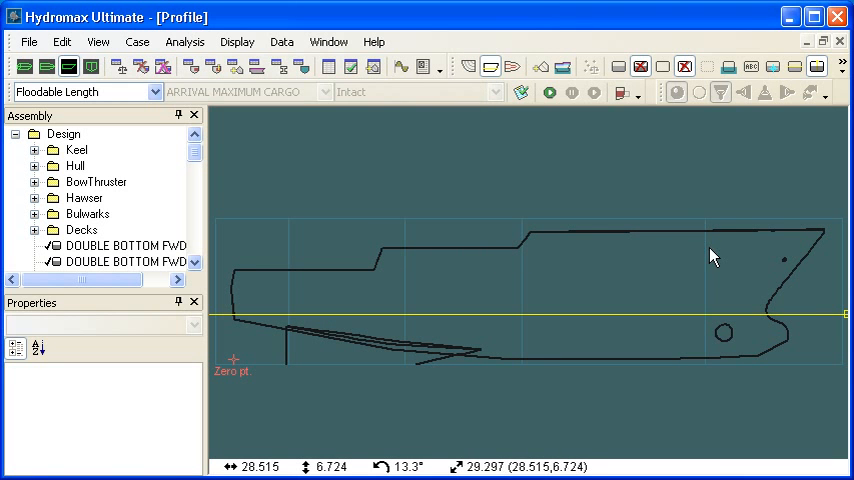
{"action": "left_click", "coordinate": [400, 67]}
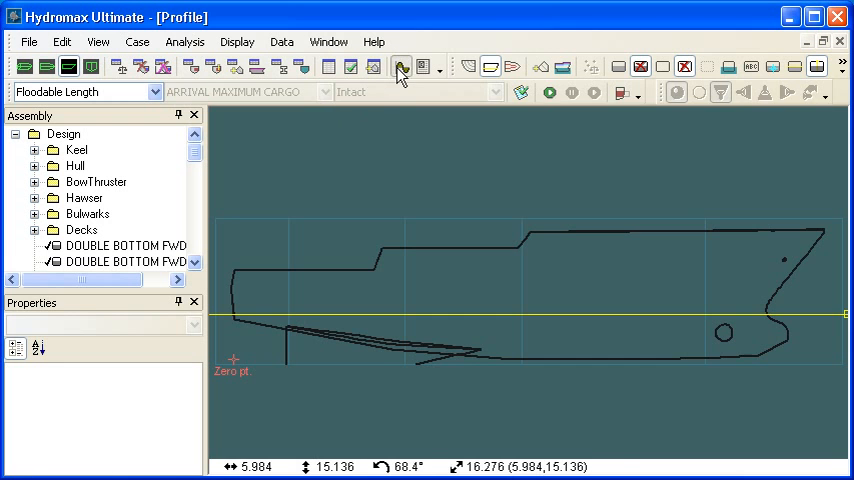
{"action": "left_click", "coordinate": [238, 41]}
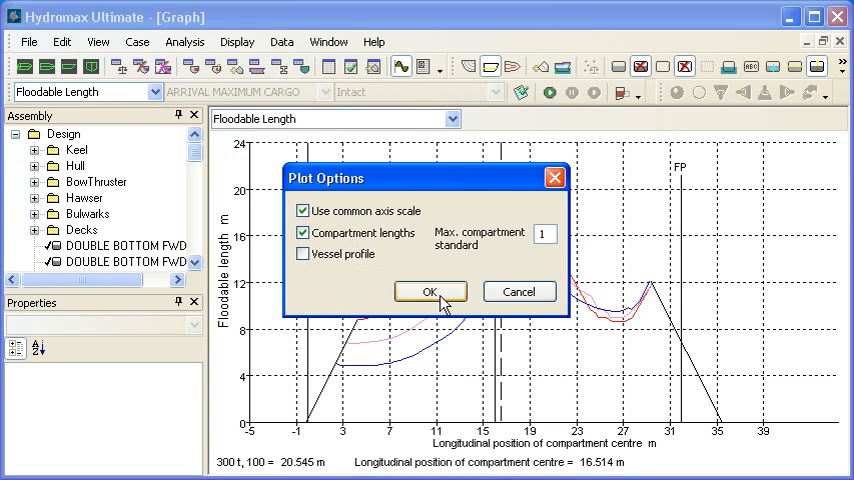
Step: Show one-compartment length triangles and probe their values near the 3 m bulkhead and along the hull
{"action": "left_click", "coordinate": [430, 291]}
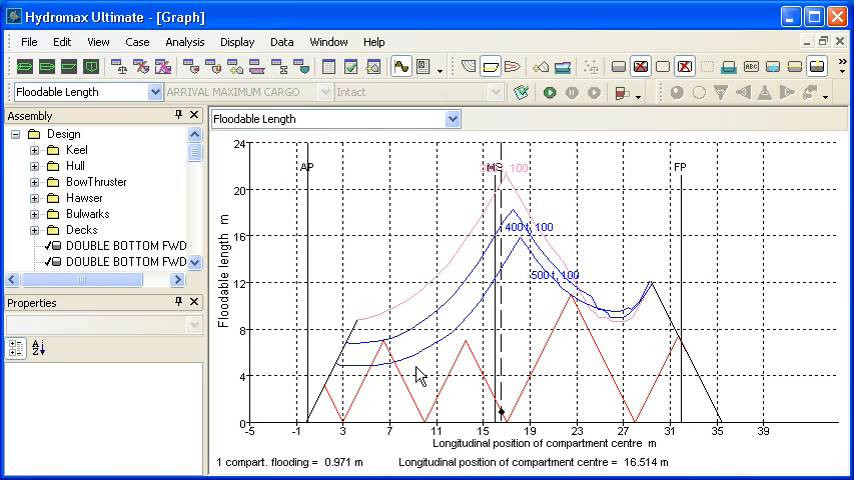
{"action": "mouse_move", "coordinate": [362, 409]}
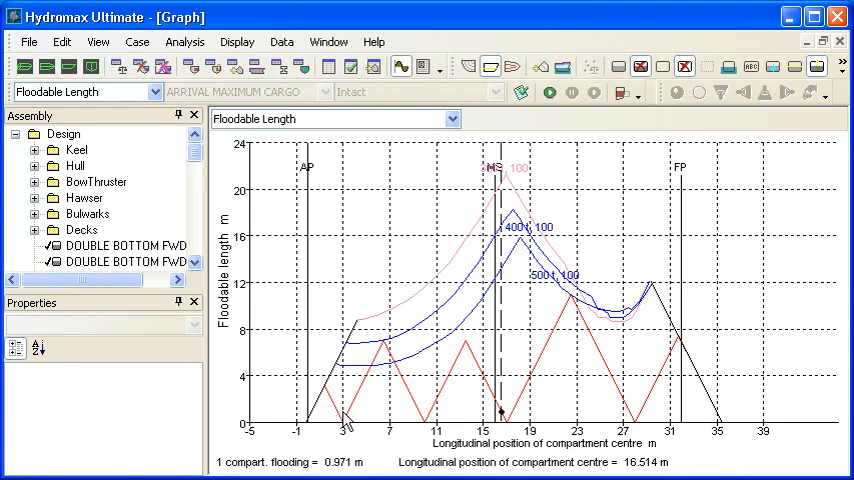
{"action": "mouse_move", "coordinate": [347, 426]}
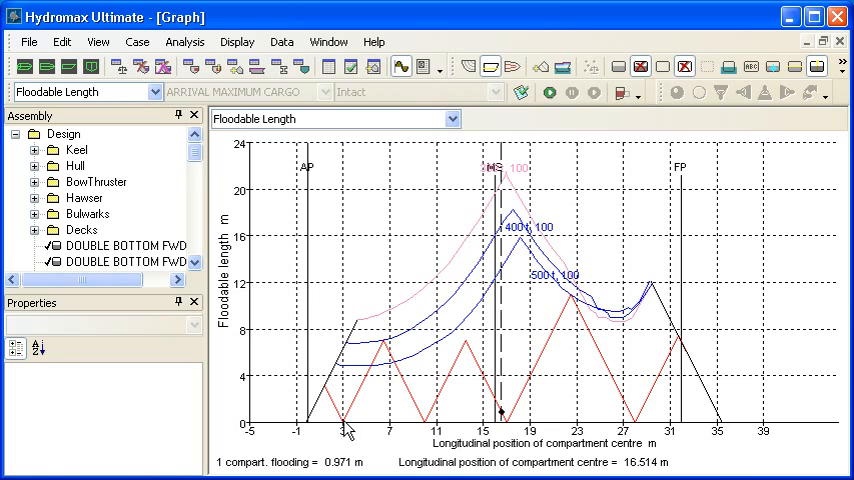
{"action": "left_click", "coordinate": [345, 425]}
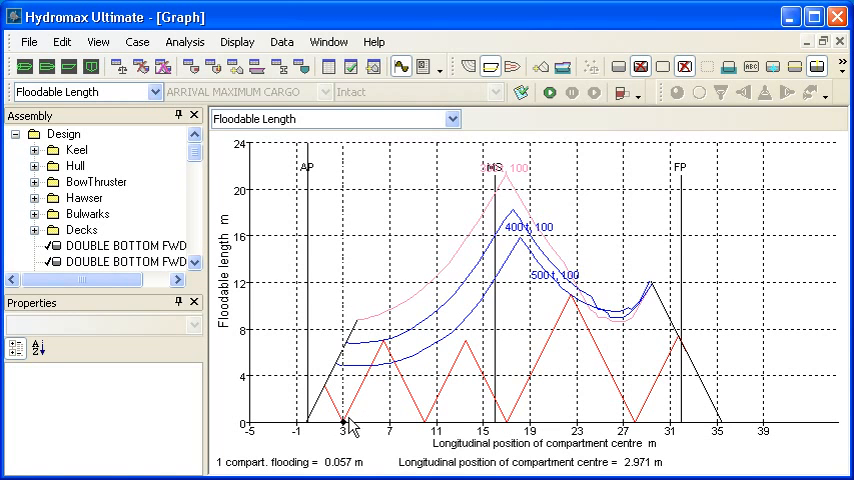
{"action": "mouse_move", "coordinate": [422, 427]}
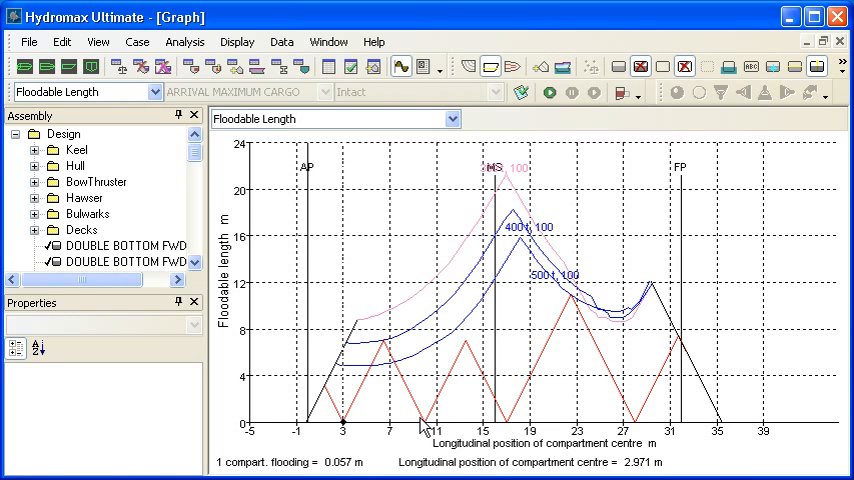
{"action": "mouse_move", "coordinate": [648, 430]}
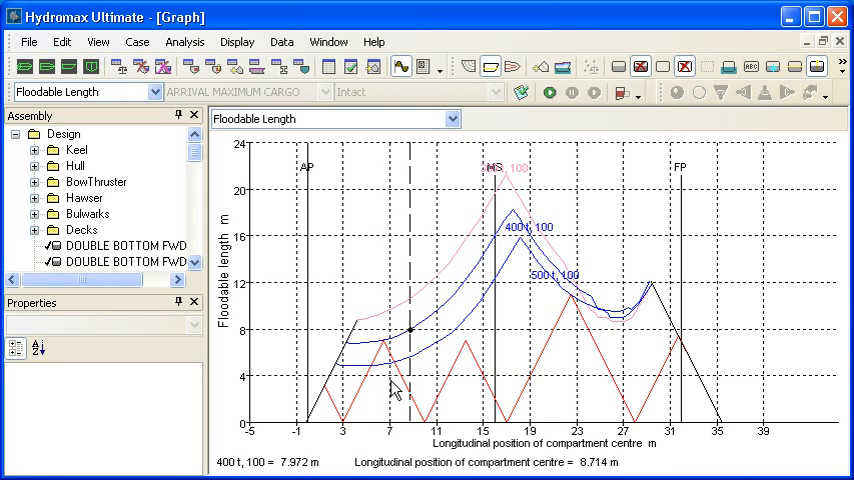
{"action": "mouse_move", "coordinate": [397, 370]}
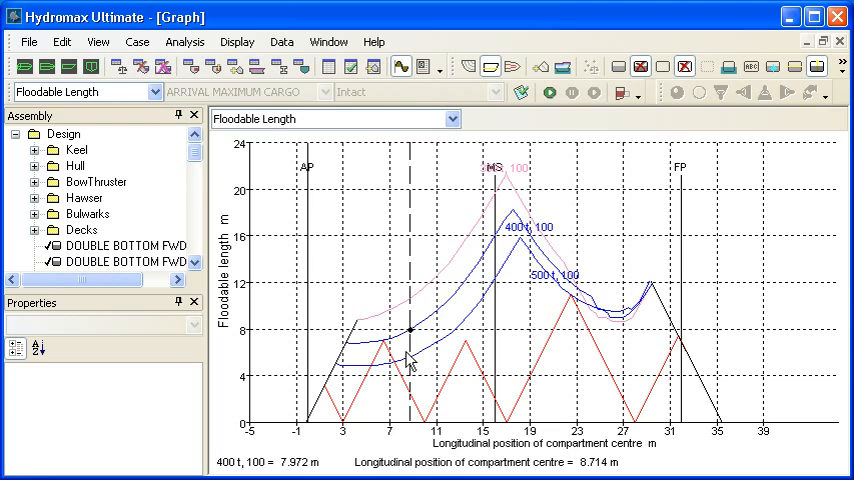
{"action": "mouse_move", "coordinate": [397, 405]}
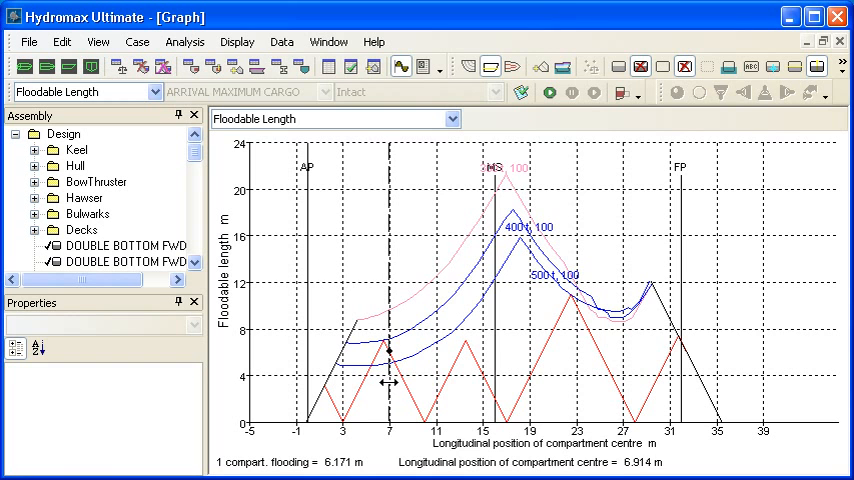
{"action": "left_click_drag", "start_coordinate": [388, 383], "coordinate": [452, 383]}
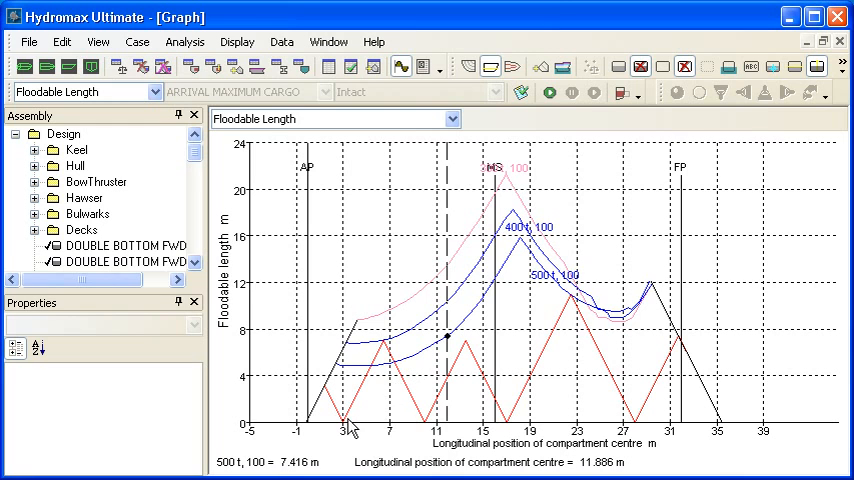
{"action": "mouse_move", "coordinate": [415, 390]}
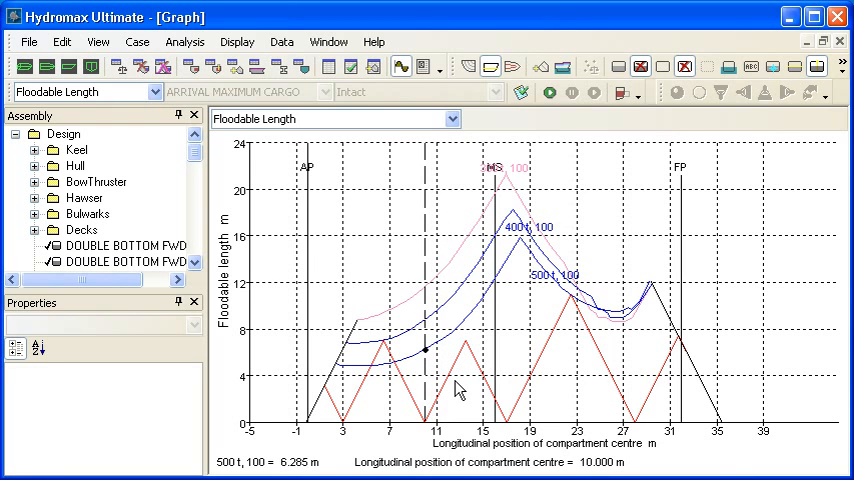
{"action": "mouse_move", "coordinate": [451, 387]}
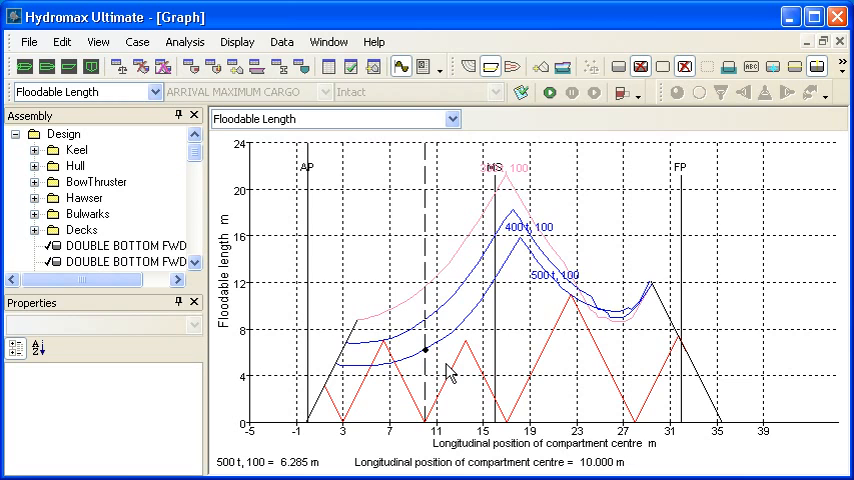
{"action": "mouse_move", "coordinate": [411, 424]}
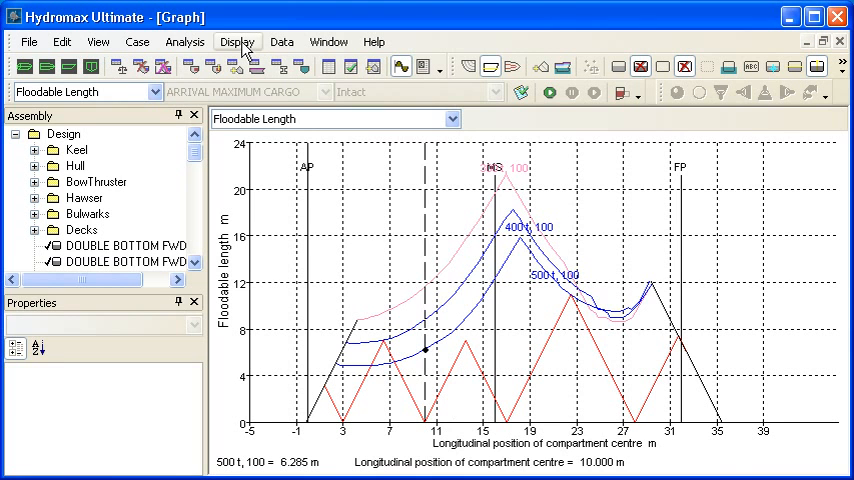
Step: Set Max. compartment standard to 2 in Plot Options
{"action": "left_click", "coordinate": [237, 41]}
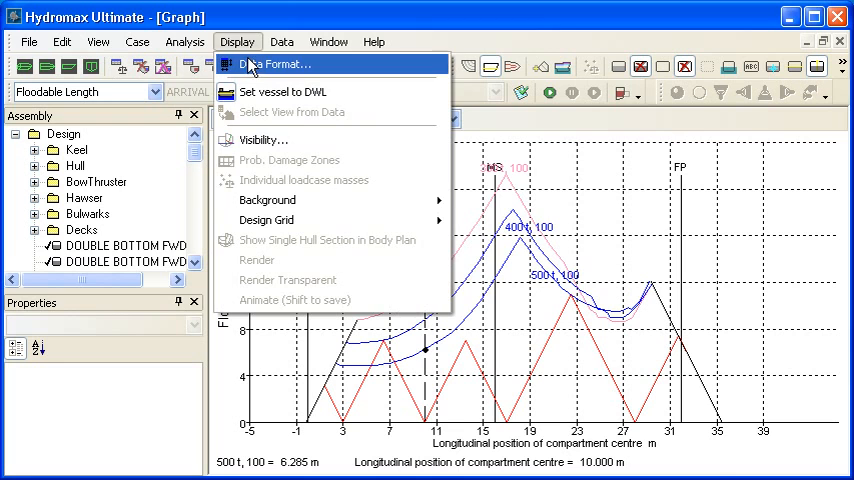
{"action": "left_click", "coordinate": [275, 64]}
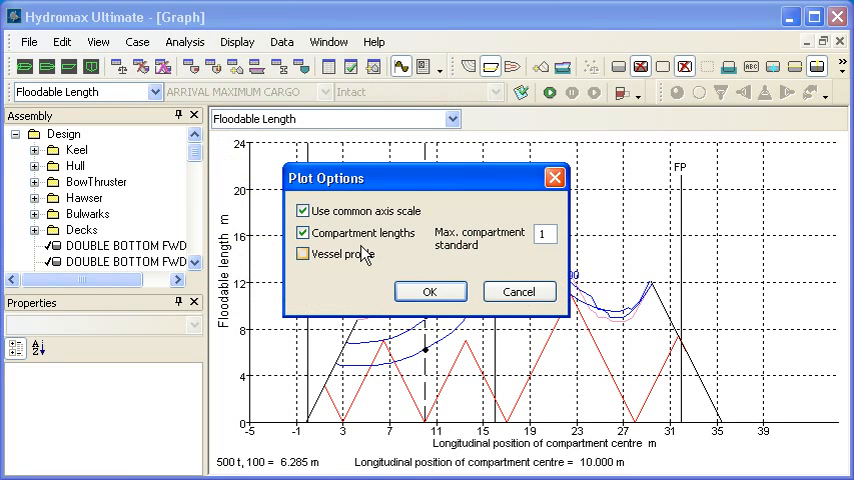
{"action": "left_click", "coordinate": [303, 253]}
{"action": "type", "text": "2"}
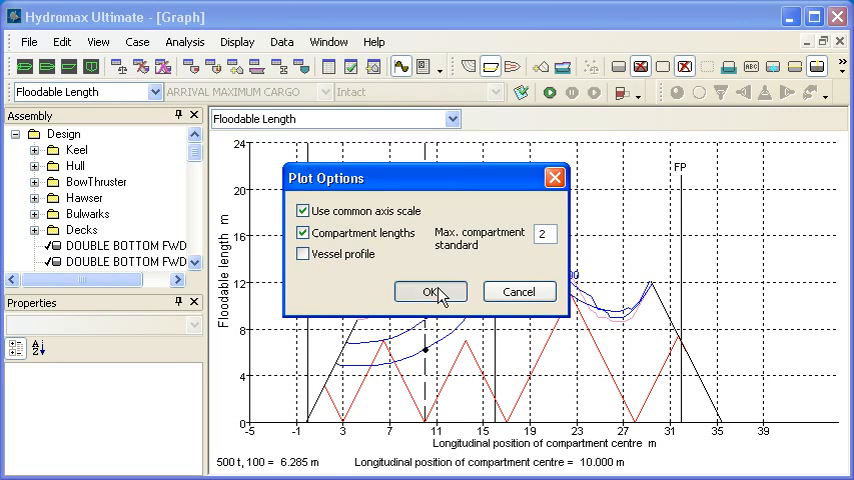
{"action": "left_click", "coordinate": [429, 291]}
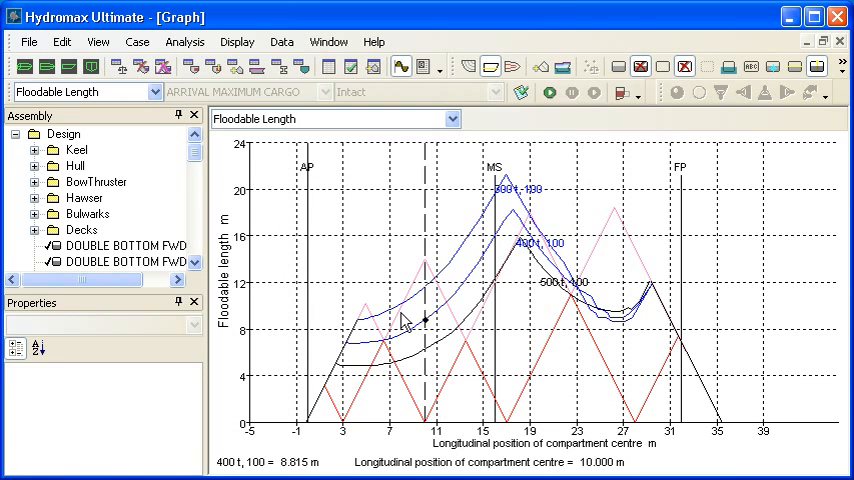
{"action": "mouse_move", "coordinate": [402, 350]}
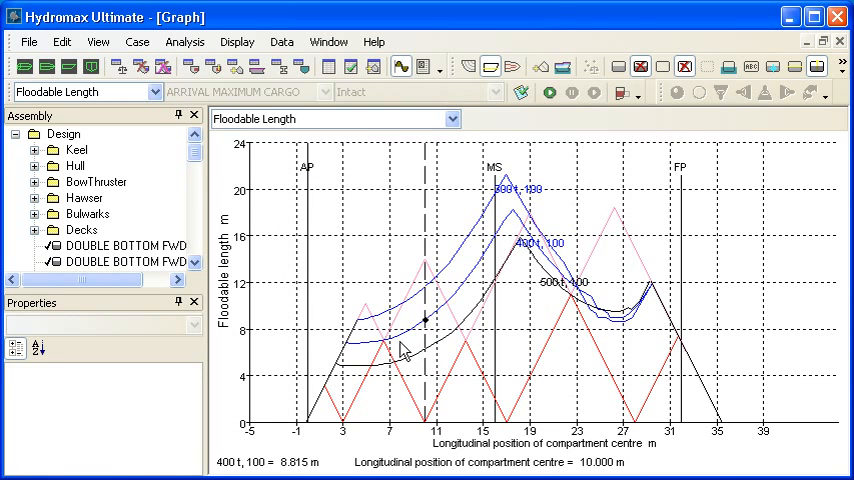
{"action": "mouse_move", "coordinate": [446, 428]}
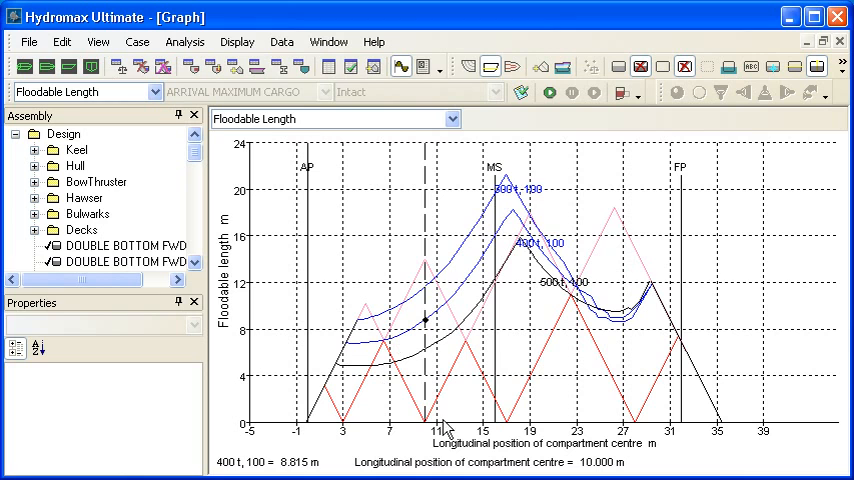
{"action": "mouse_move", "coordinate": [420, 432]}
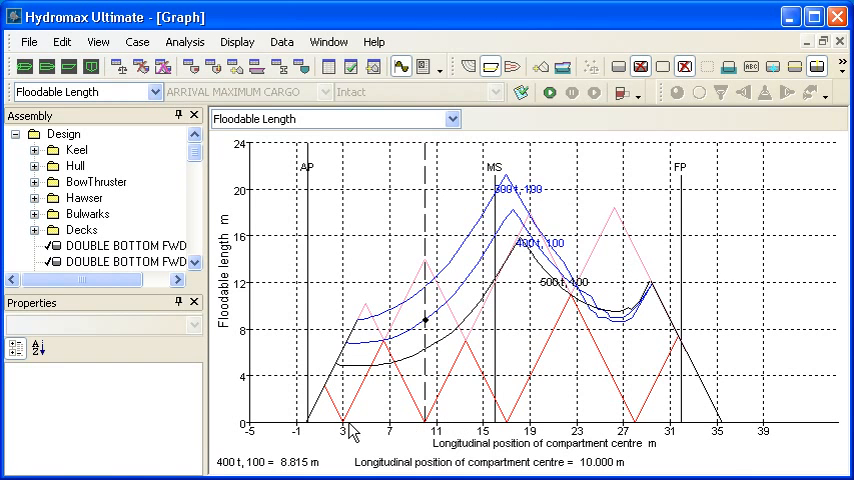
{"action": "mouse_move", "coordinate": [508, 430]}
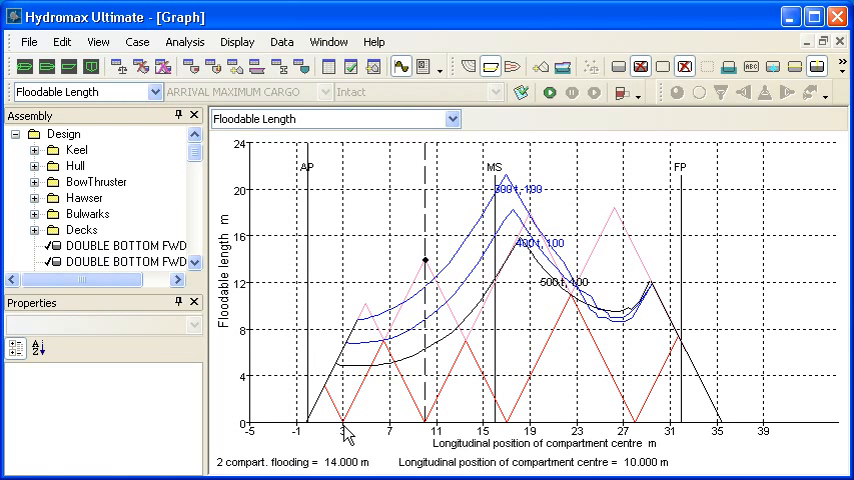
{"action": "mouse_move", "coordinate": [512, 430]}
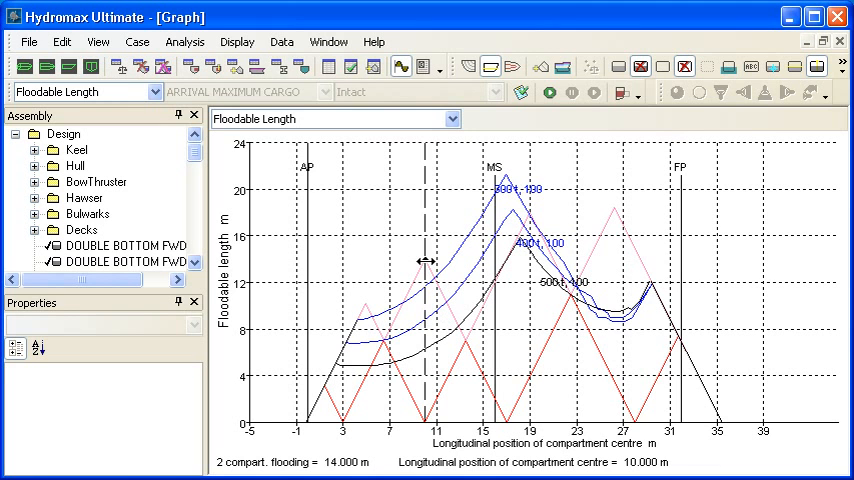
{"action": "mouse_move", "coordinate": [420, 388]}
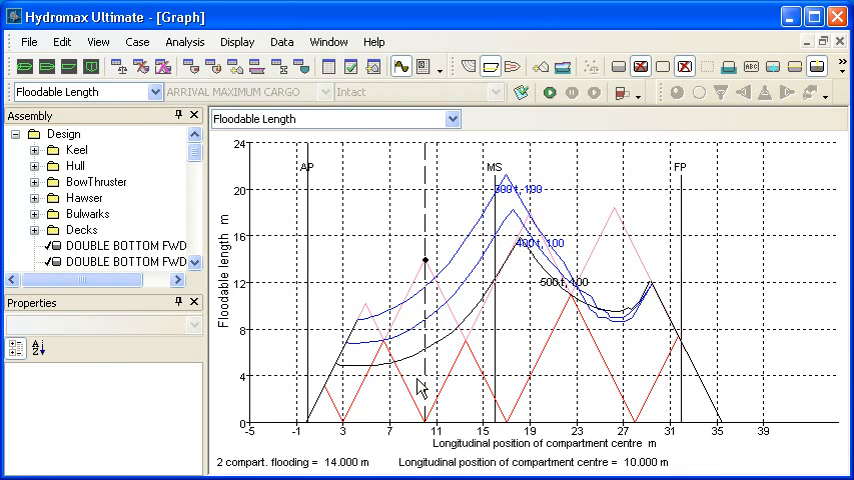